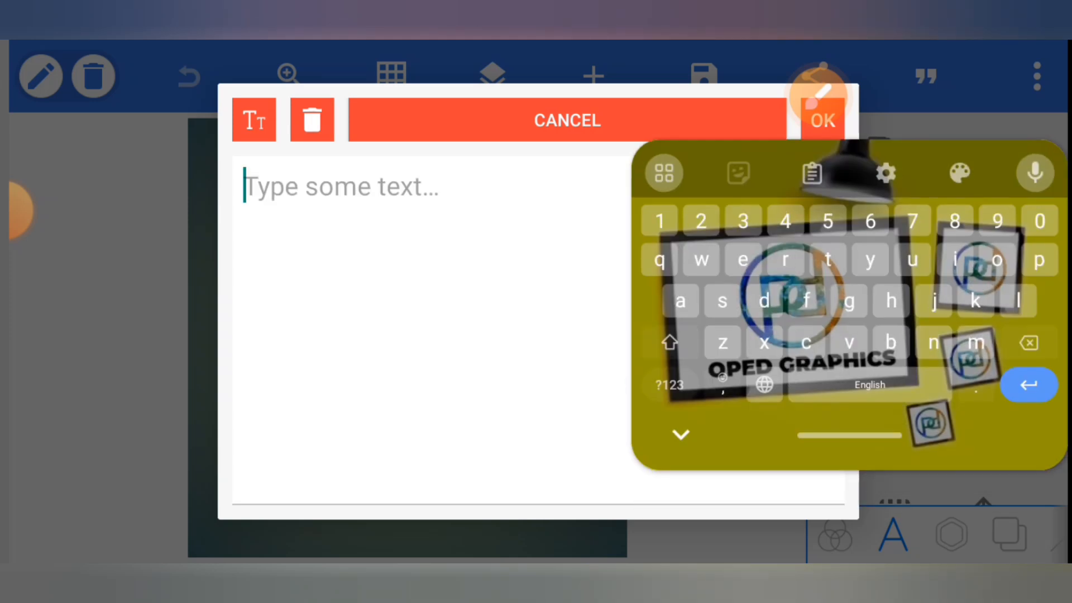
Add a text layer reading SHINY and place it on the gradient canvas
{"action": "type", "text": "sHIN"}
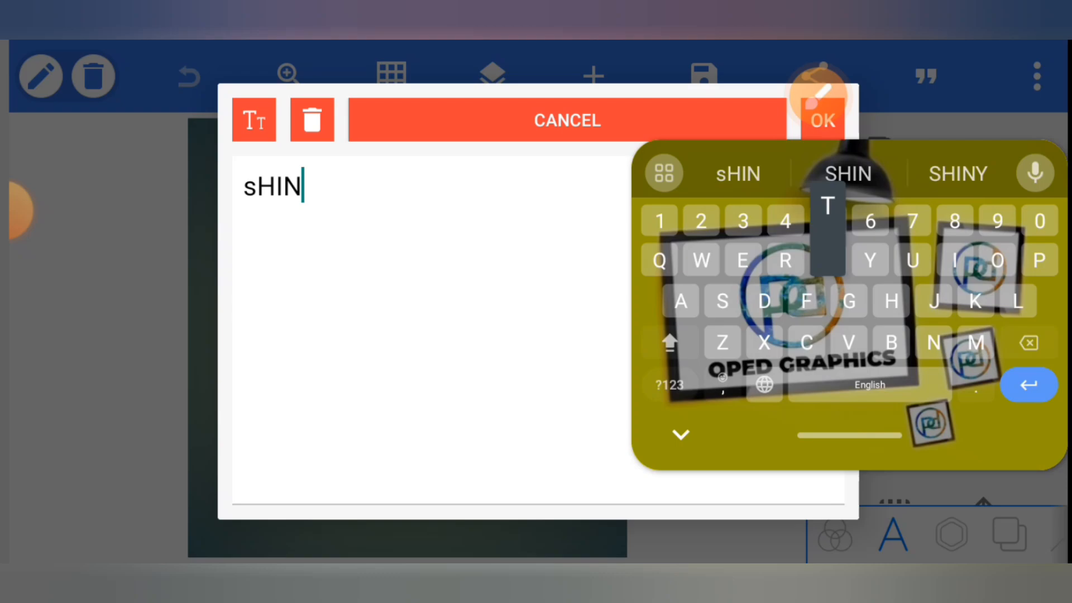
{"action": "left_click", "coordinate": [956, 172]}
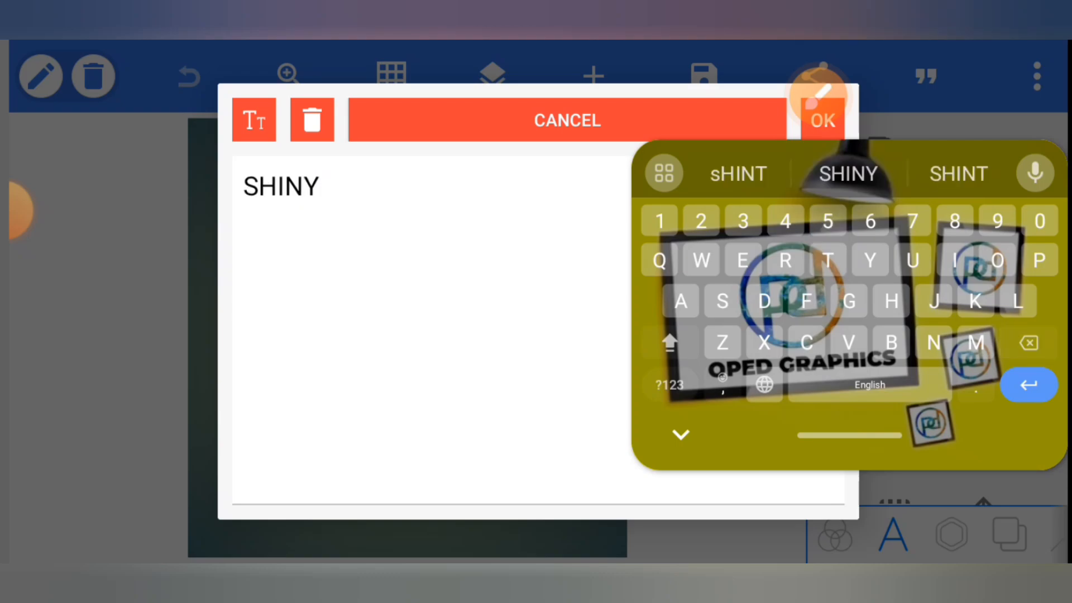
{"action": "left_click", "coordinate": [823, 119]}
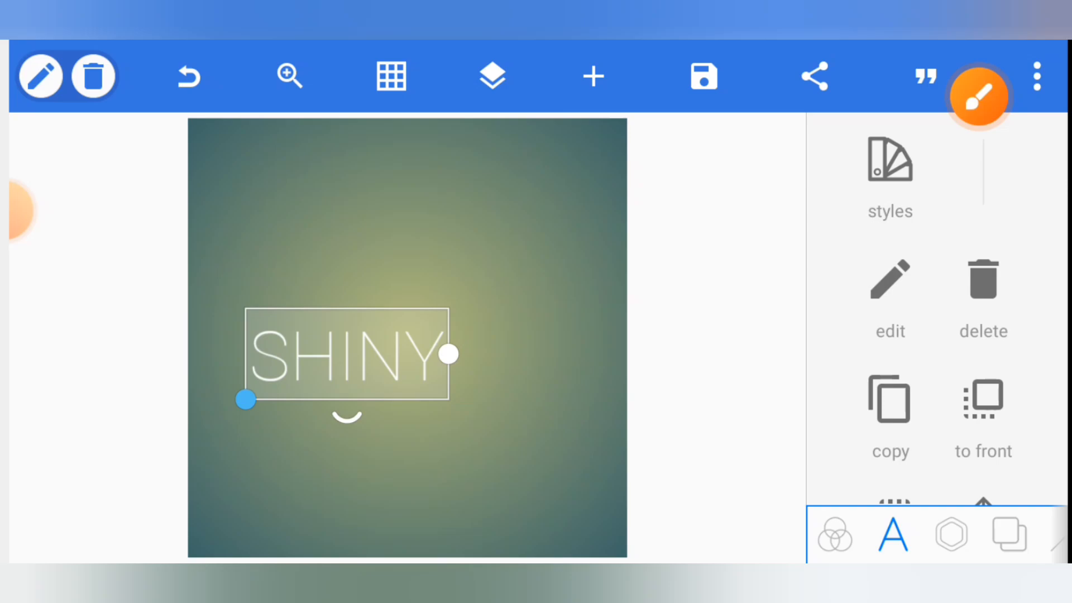
Enlarge SHINY to span most of the canvas width and bring up the font list
{"action": "left_click_drag", "start_coordinate": [245, 399], "coordinate": [232, 412]}
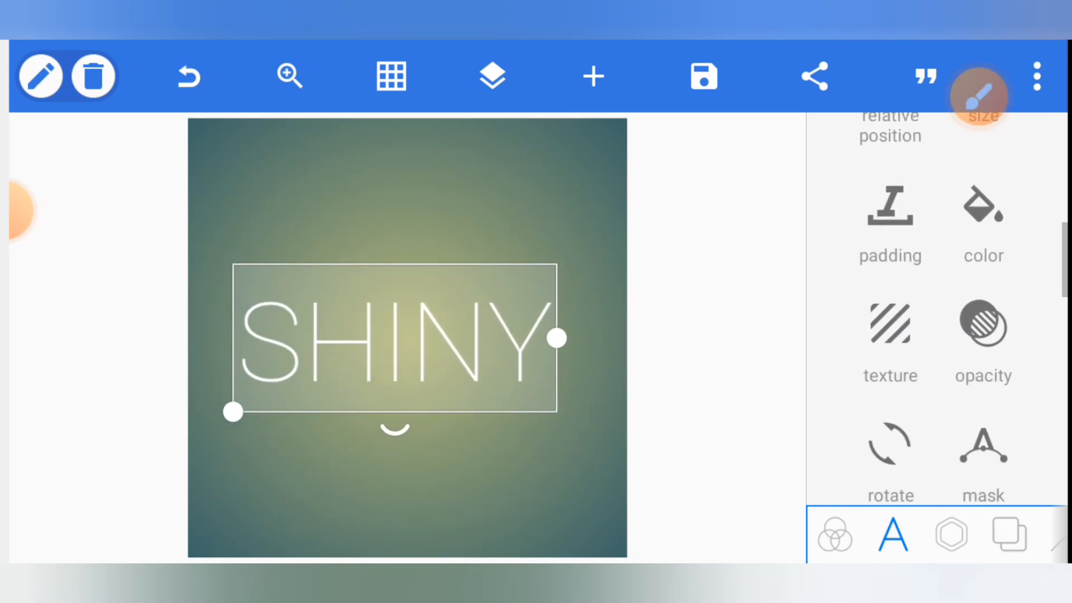
{"action": "scroll", "scroll_direction": "down", "scroll_amount": 3}
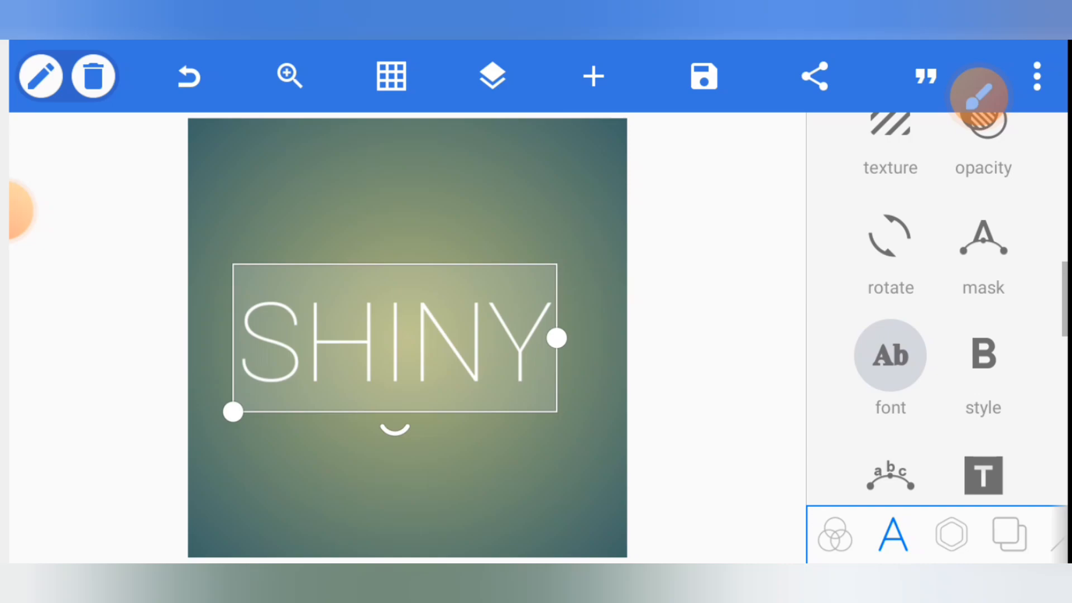
{"action": "left_click", "coordinate": [890, 355]}
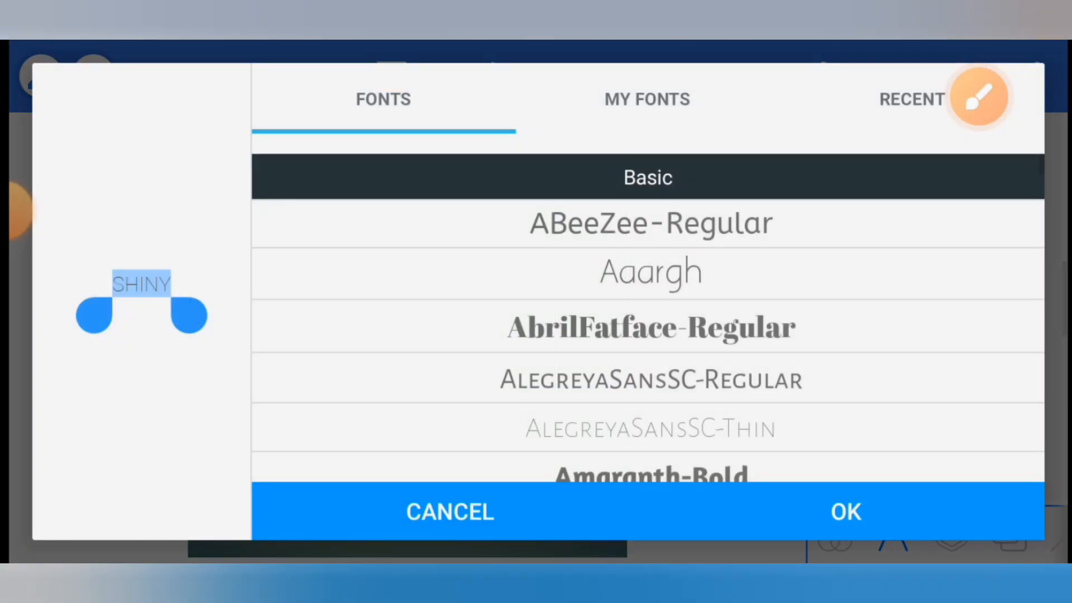
Set SHINY in a heavy bold font and move on to its texture settings
{"action": "left_click", "coordinate": [647, 99]}
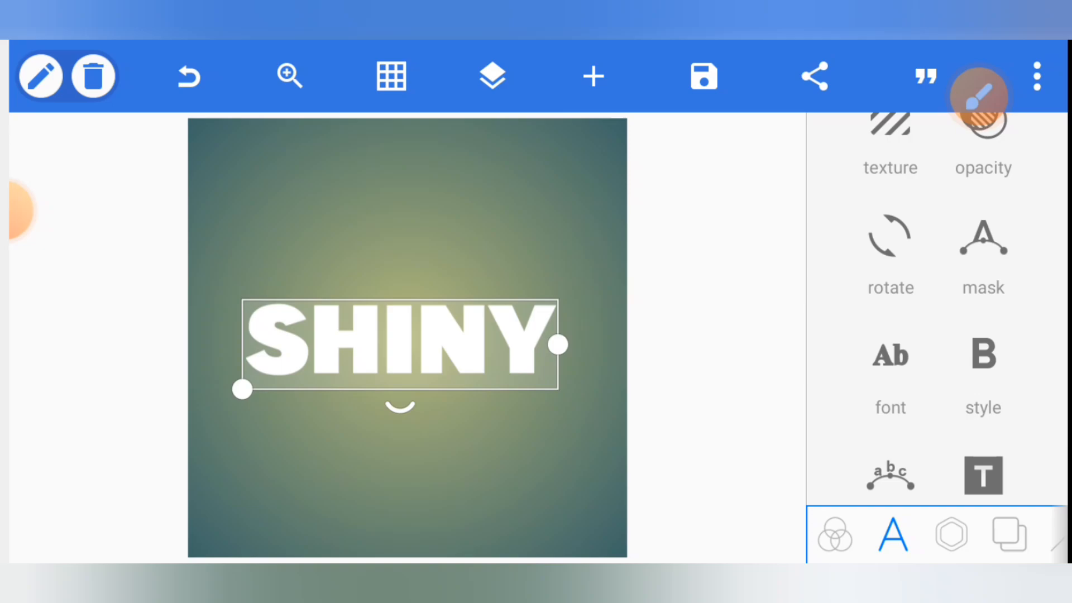
{"action": "left_click", "coordinate": [890, 144]}
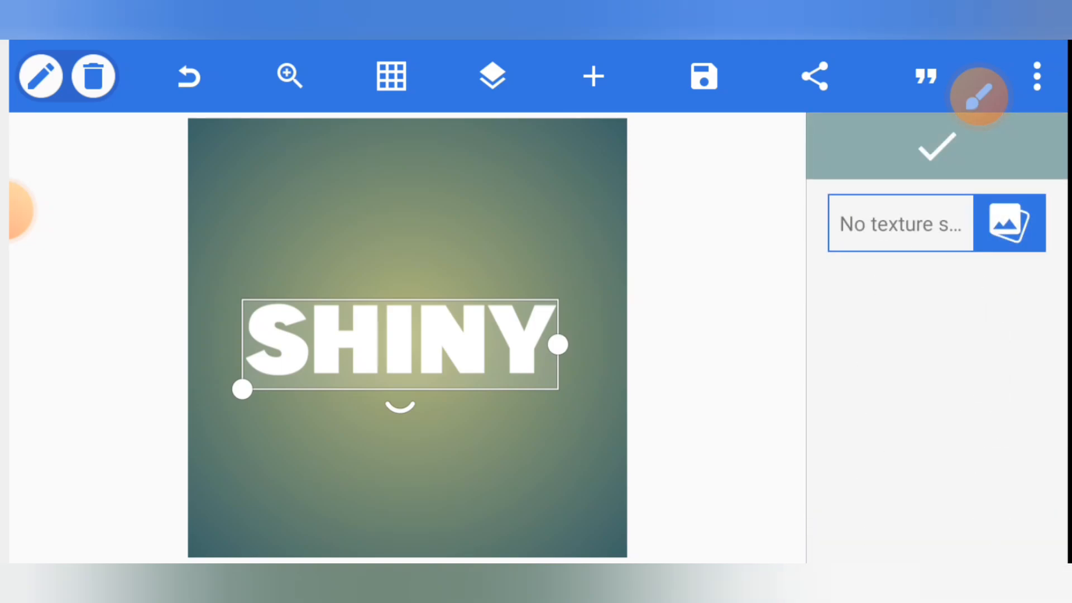
Browse the device's Texture folder for an image to fill the text
{"action": "left_click", "coordinate": [979, 96]}
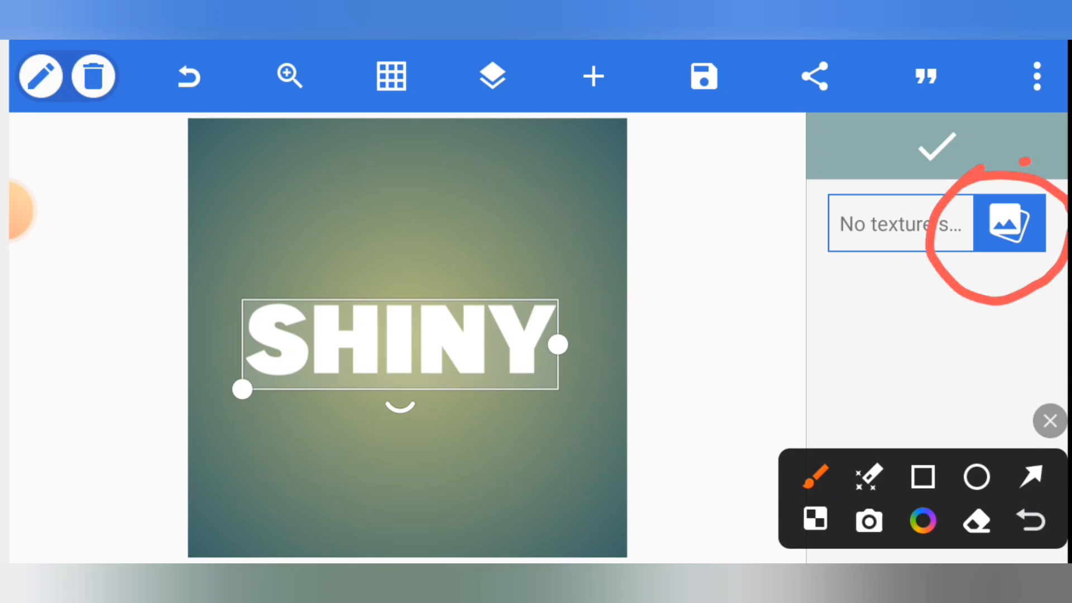
{"action": "left_click", "coordinate": [1010, 223]}
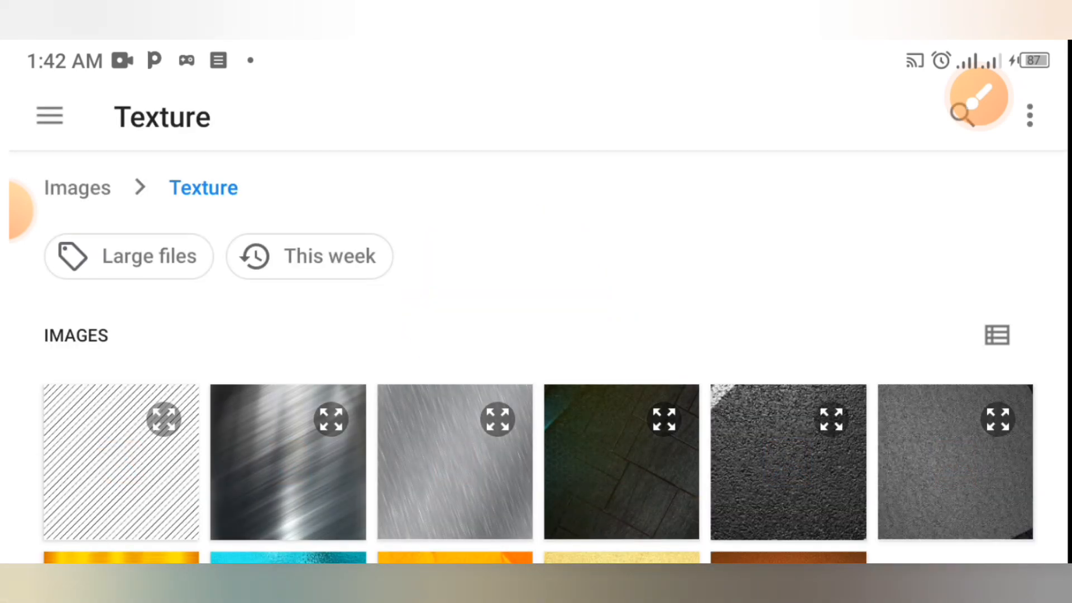
Choose the gold glitter image so SHINY is filled with gold glitter
{"action": "scroll", "scroll_direction": "down", "scroll_amount": 3}
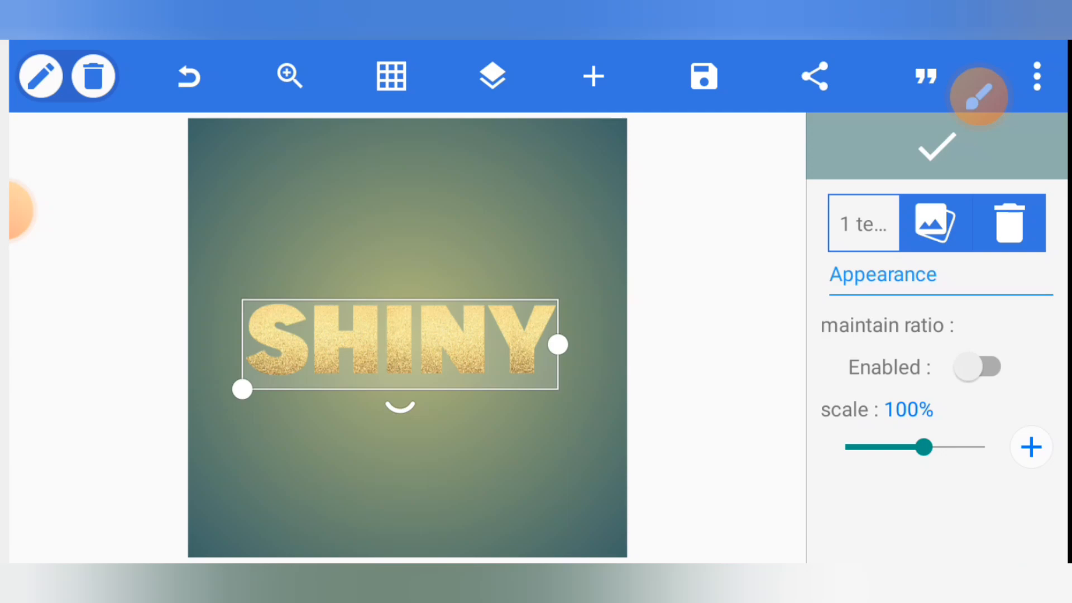
Scale the glitter texture down to about 90% with its ratio maintained
{"action": "left_click_drag", "start_coordinate": [924, 447], "coordinate": [880, 447]}
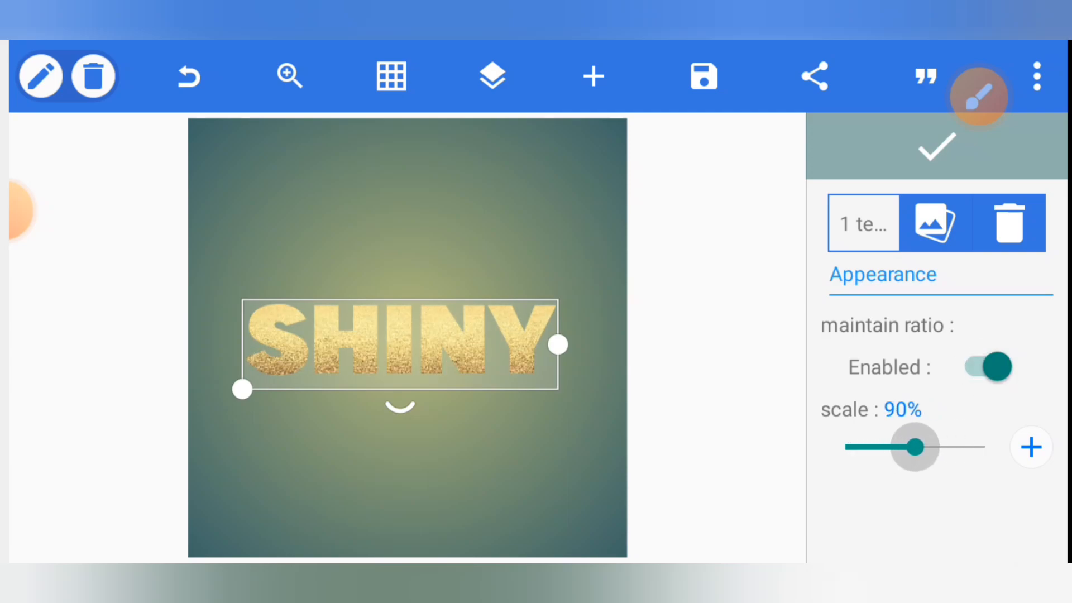
{"action": "left_click_drag", "start_coordinate": [912, 447], "coordinate": [905, 446]}
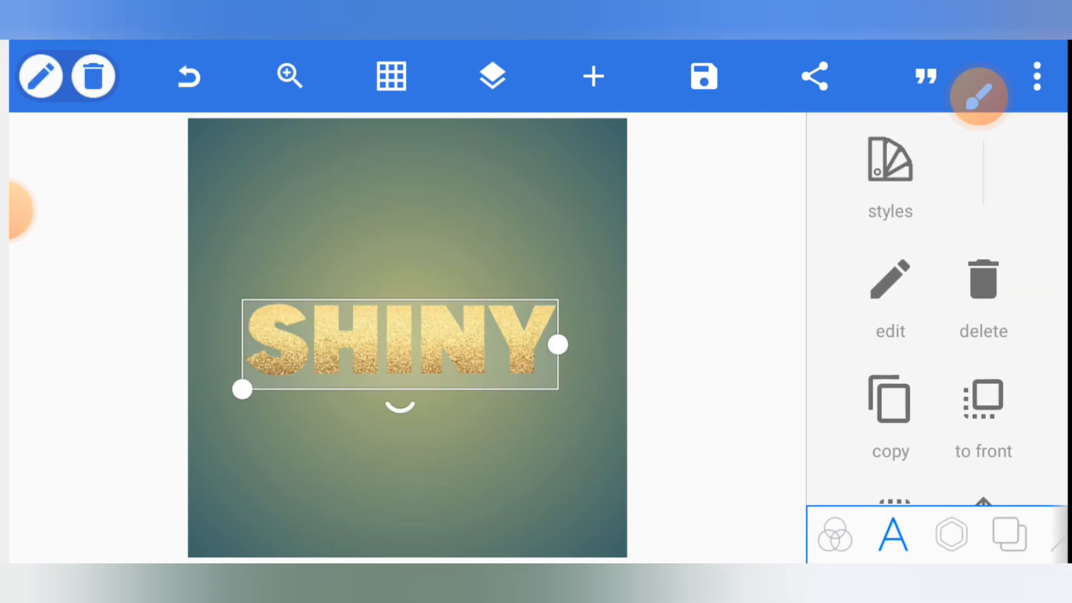
Give SHINY a soft dark drop shadow offset to the lower left
{"action": "scroll", "scroll_direction": "down", "scroll_amount": 3}
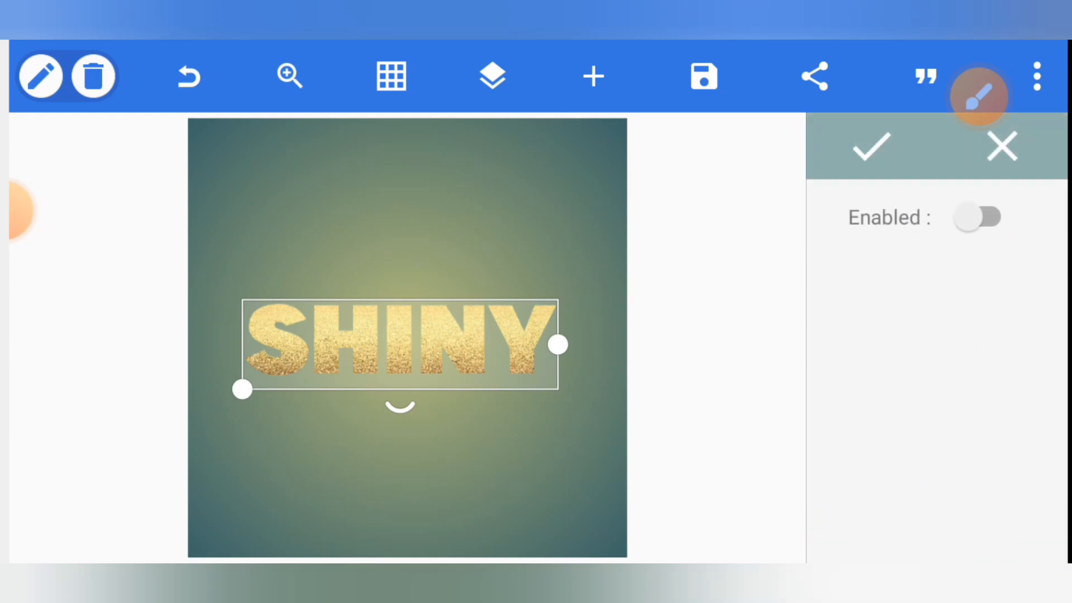
{"action": "left_click", "coordinate": [979, 218]}
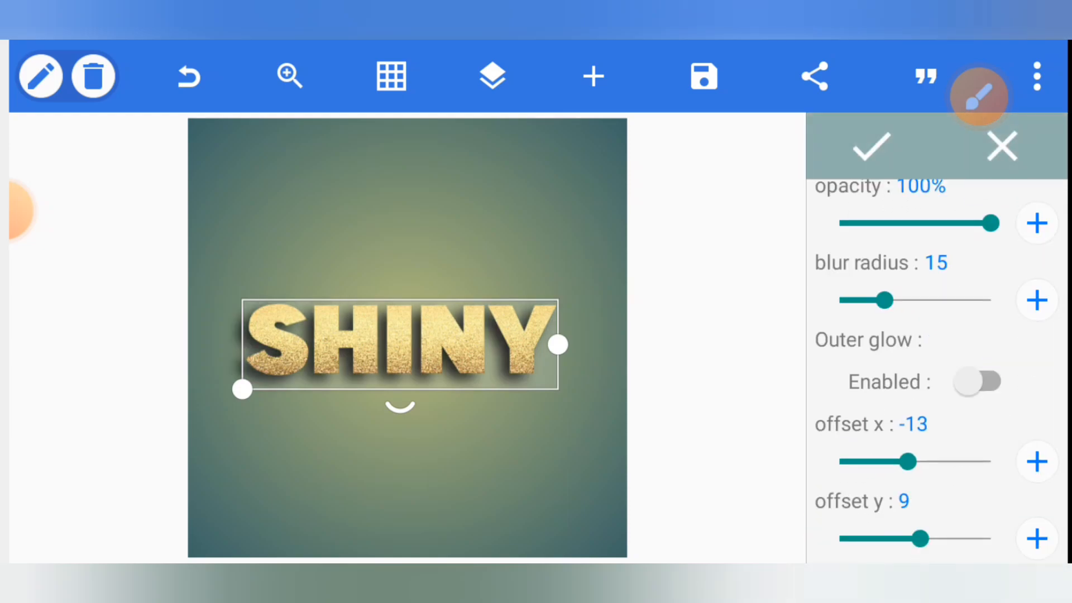
{"action": "left_click_drag", "start_coordinate": [886, 461], "coordinate": [915, 461]}
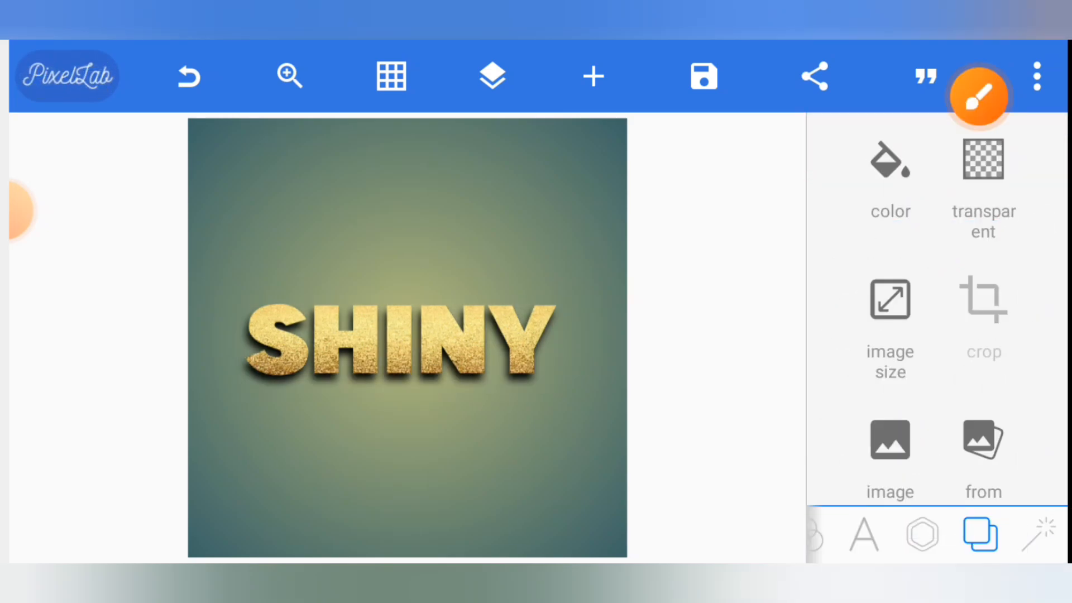
Make the background transparent and save to gallery as an ultra-quality PNG
{"action": "left_click", "coordinate": [979, 96]}
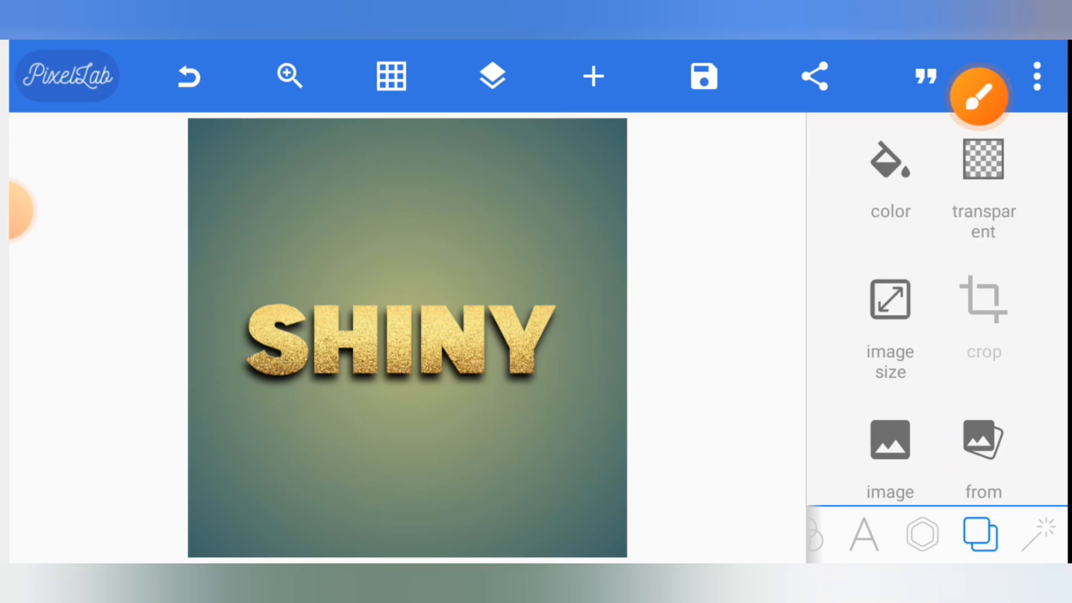
{"action": "left_click", "coordinate": [982, 174]}
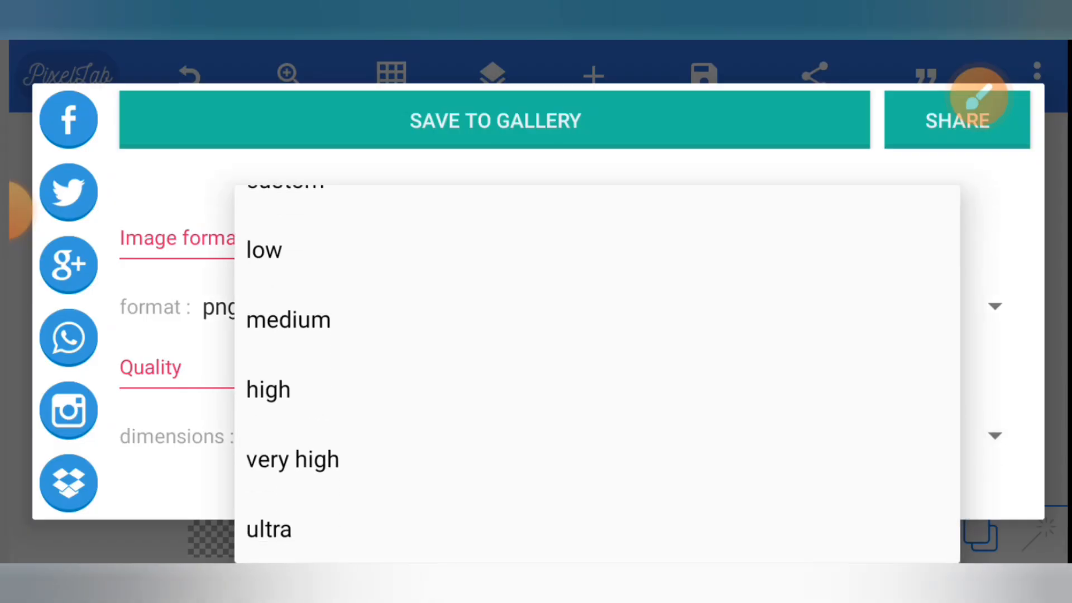
{"action": "left_click", "coordinate": [268, 529]}
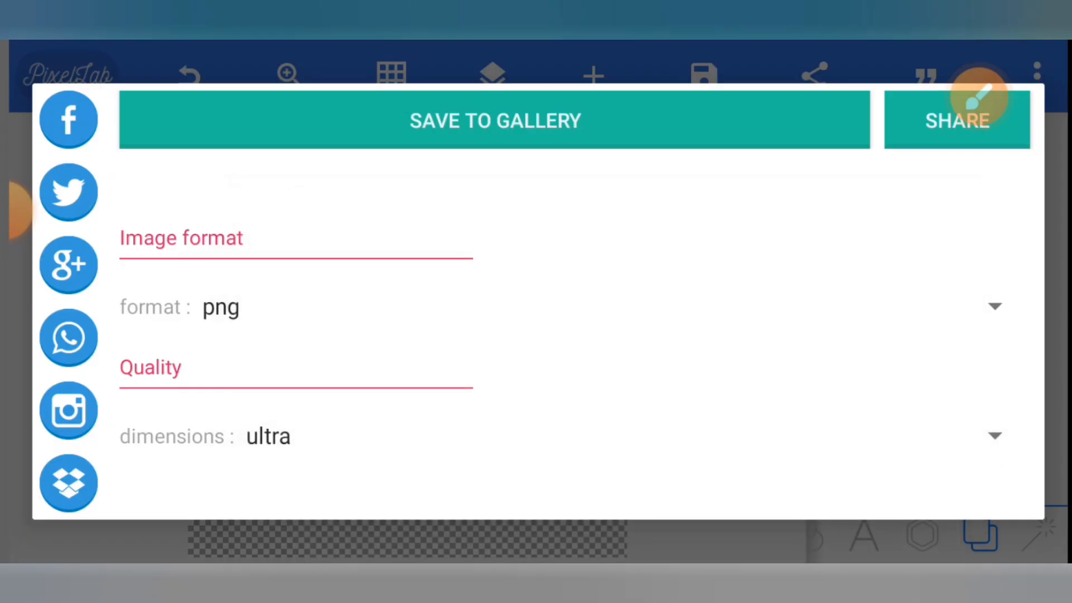
{"action": "left_click", "coordinate": [494, 120]}
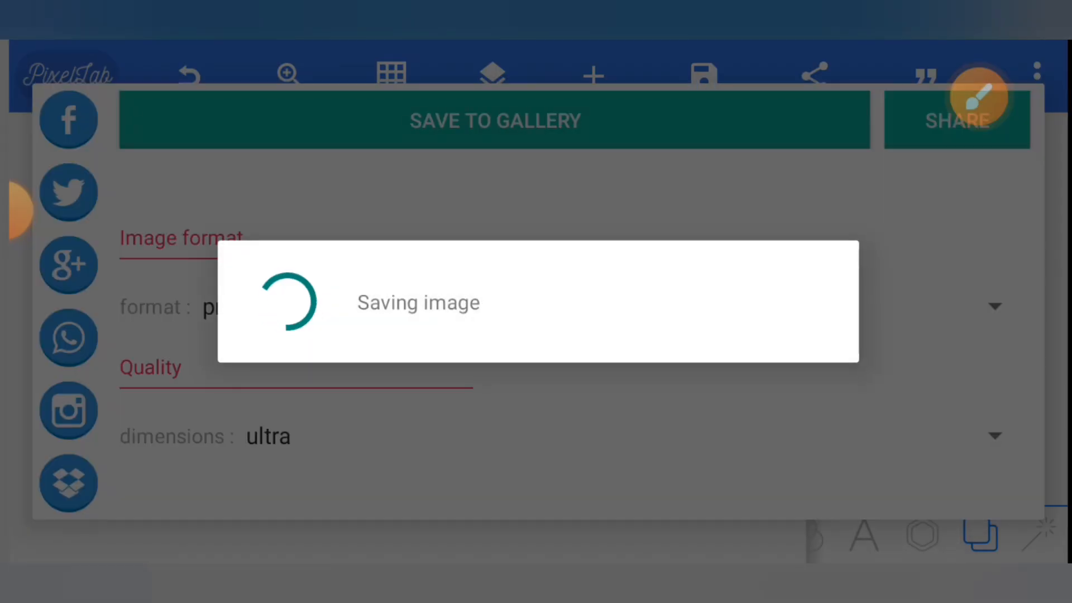